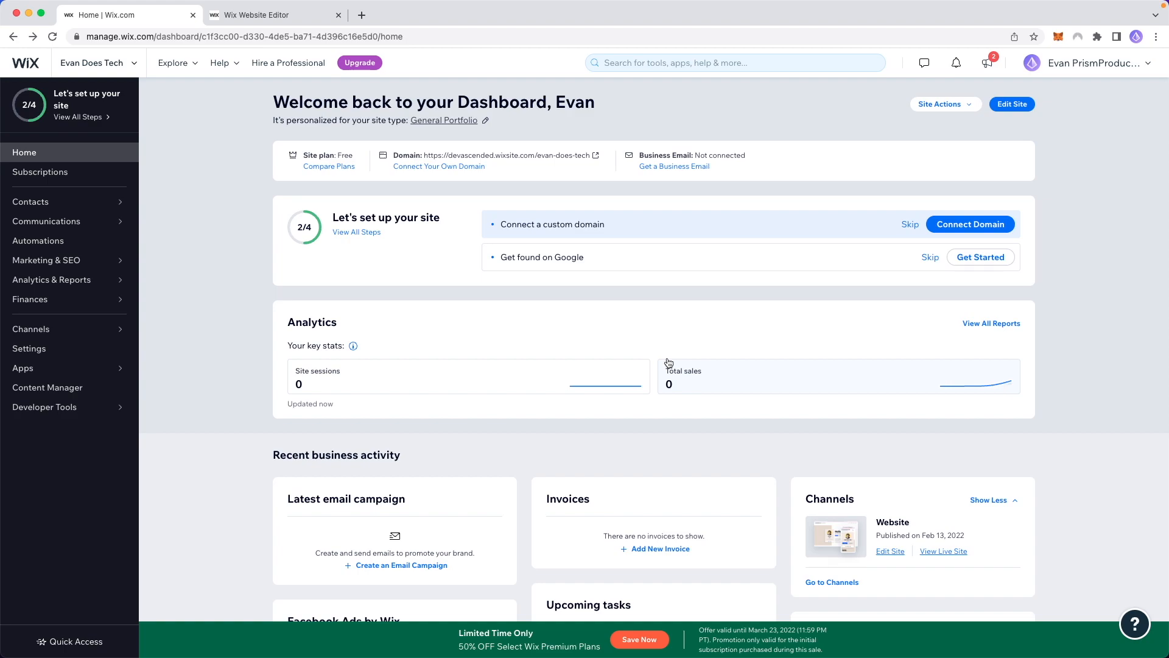
{"action": "mouse_move", "coordinate": [469, 177]}
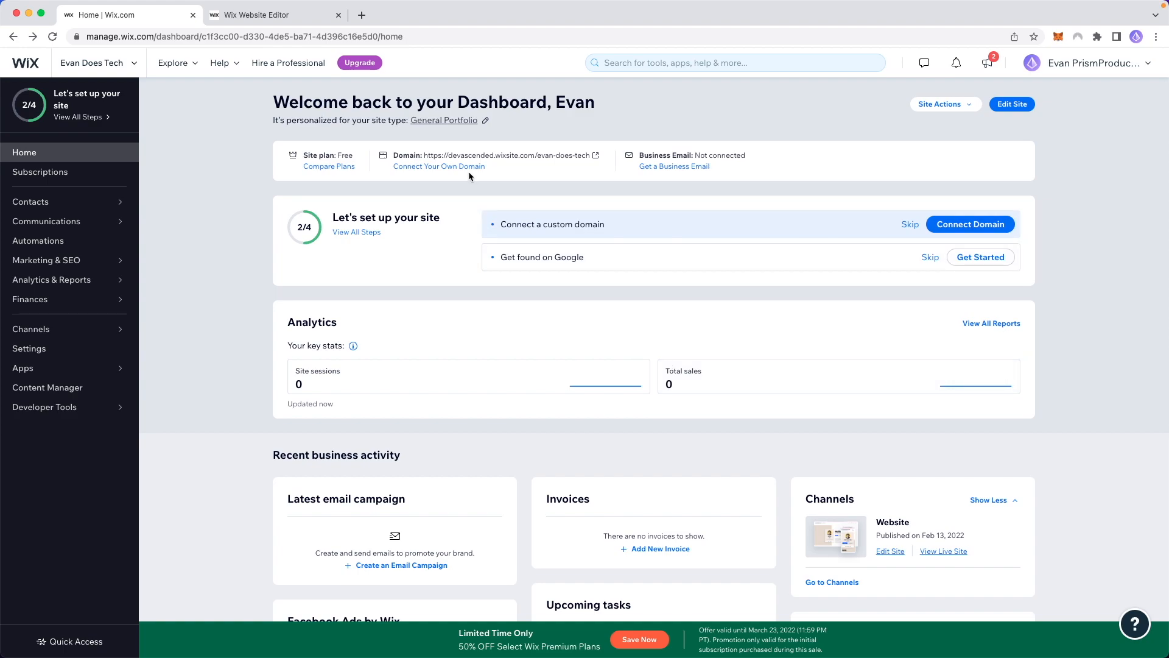
{"action": "mouse_move", "coordinate": [506, 155]}
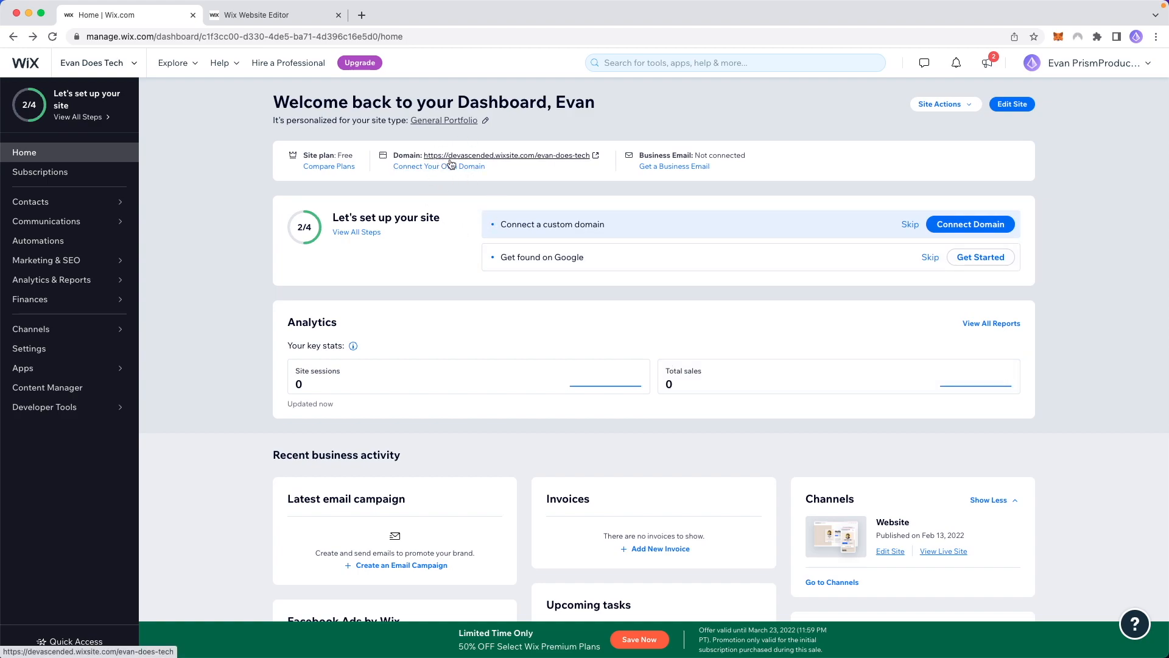
Choose 'Connect Your Own Domain' under the Domain entry on the dashboard
{"action": "left_click", "coordinate": [439, 167]}
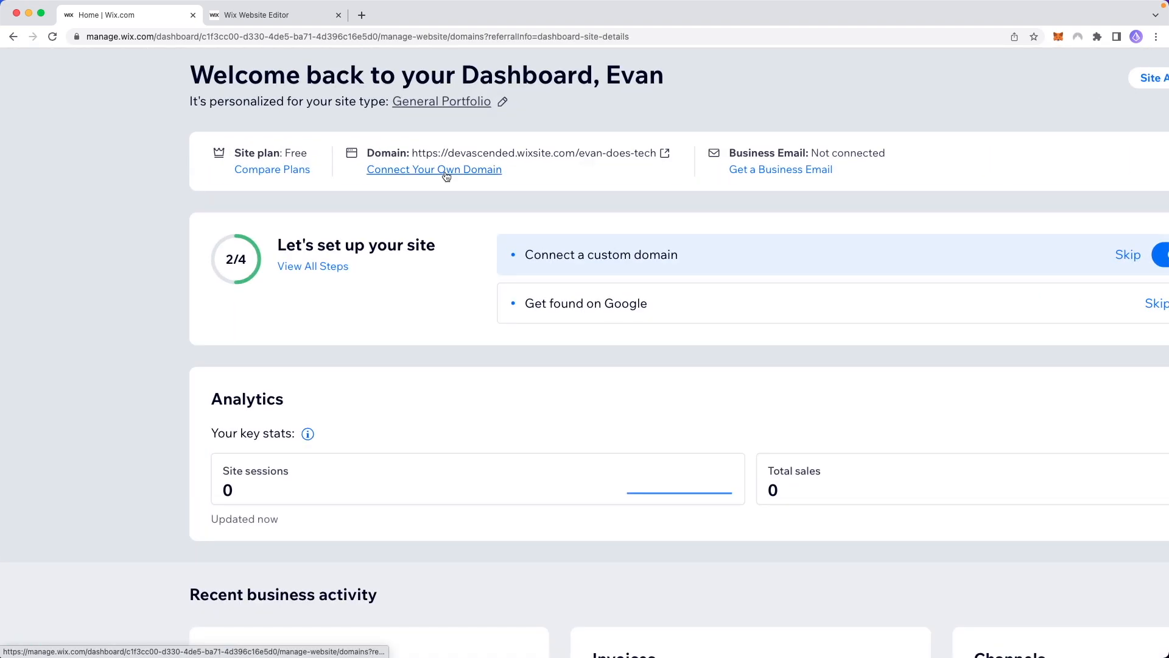
Go to the Get a Domain Name page and choose to buy a new domain name
{"action": "left_click", "coordinate": [434, 169]}
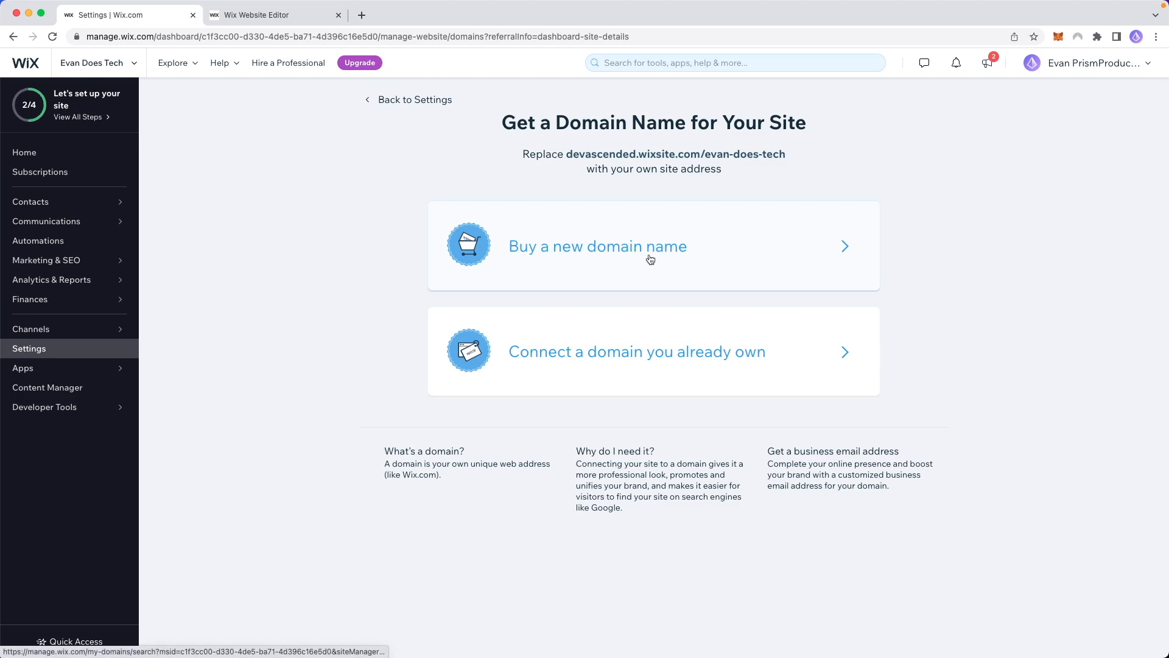
{"action": "mouse_move", "coordinate": [565, 346]}
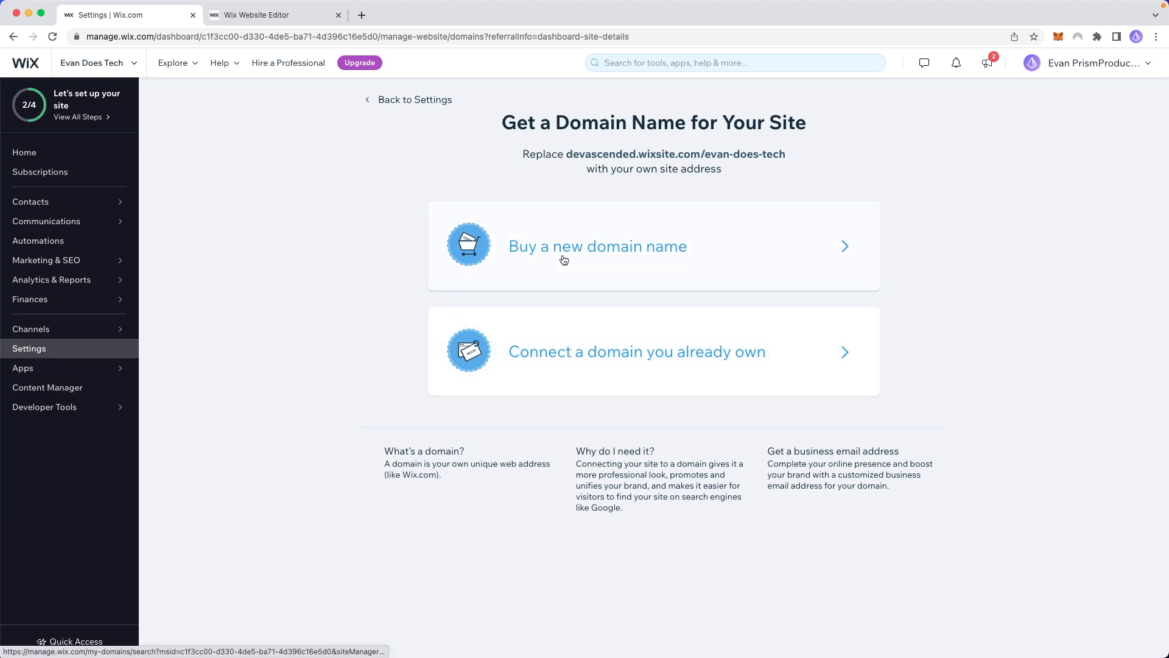
{"action": "left_click", "coordinate": [597, 246]}
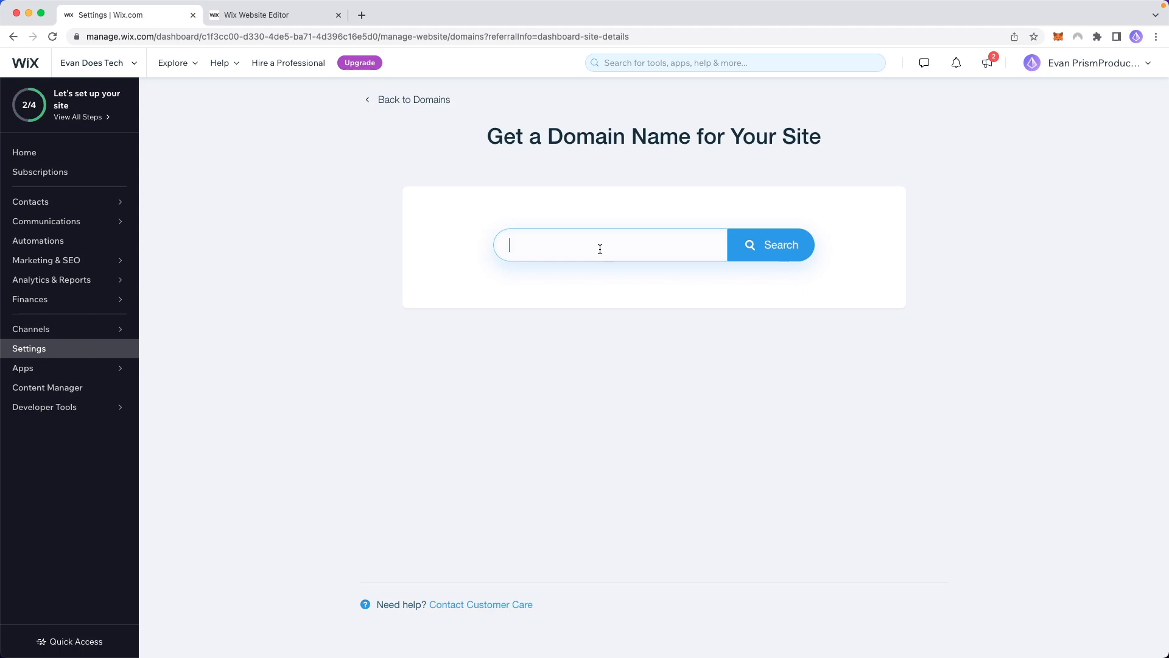
Search for greentechtutorials.com and claim it with 'Get It'
{"action": "type", "text": "greentechtutorials.com"}
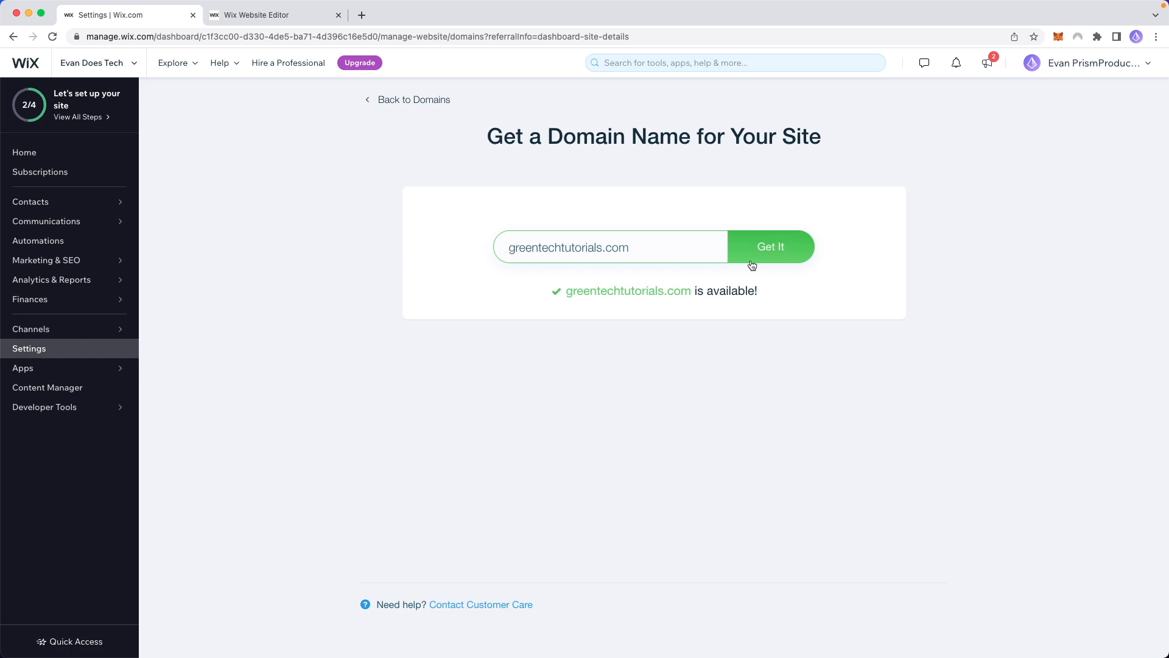
{"action": "left_click", "coordinate": [771, 247]}
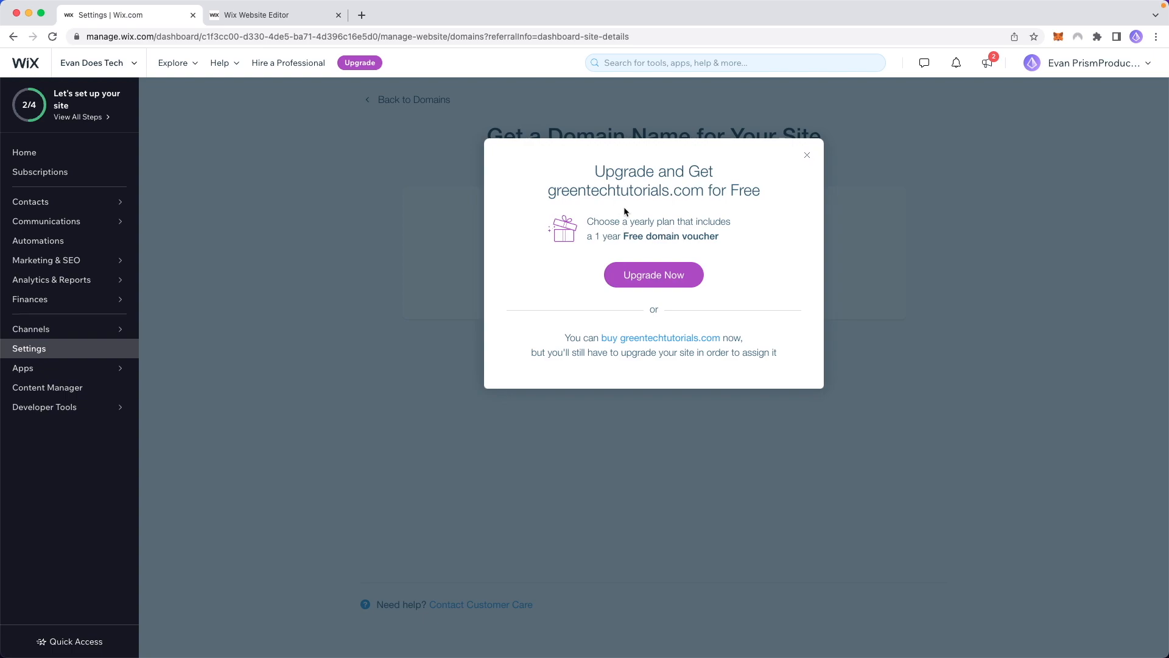
{"action": "mouse_move", "coordinate": [654, 253]}
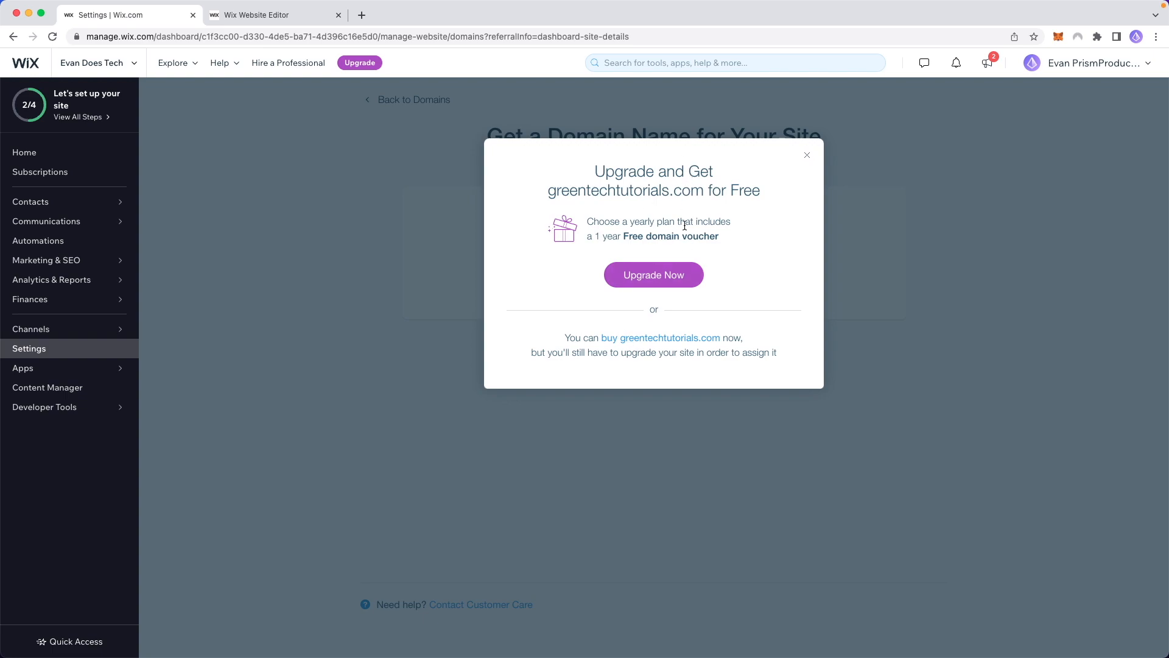
{"action": "mouse_move", "coordinate": [661, 338]}
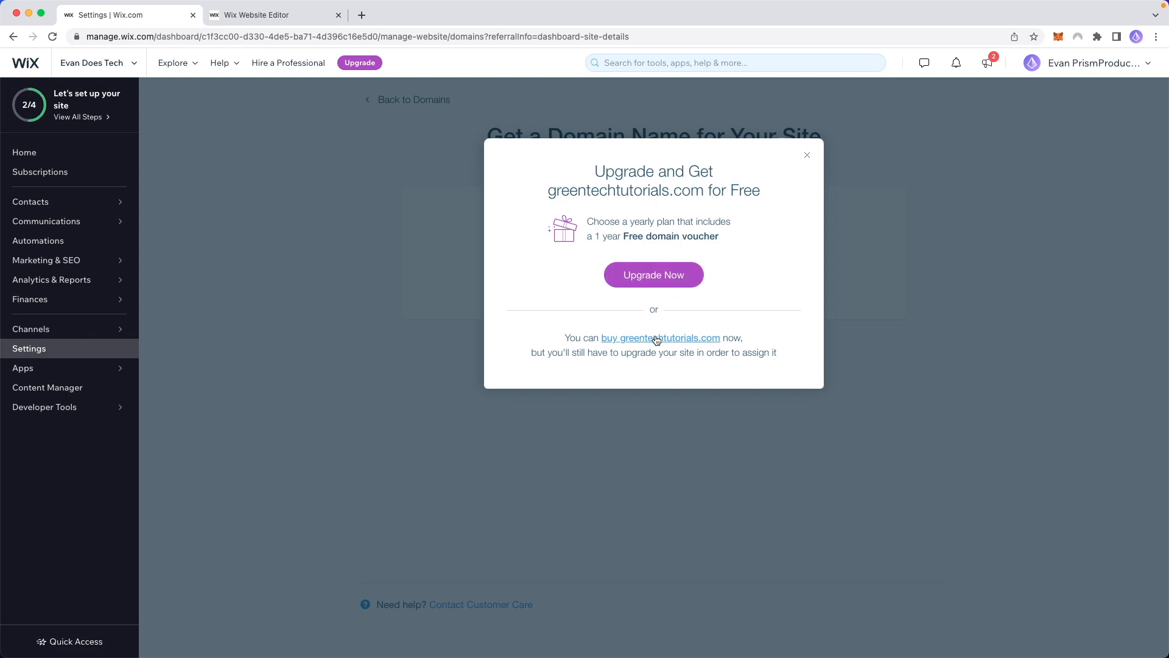
Choose to buy greentechtutorials.com now without upgrading the site first
{"action": "left_click", "coordinate": [661, 338]}
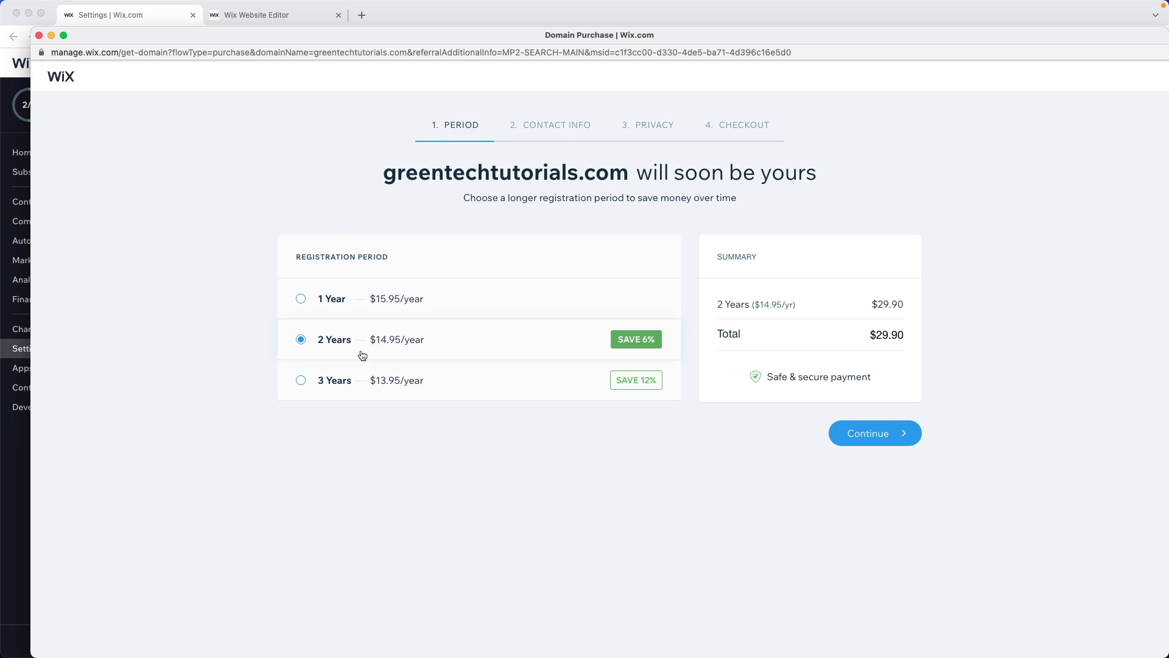
{"action": "mouse_move", "coordinate": [352, 388]}
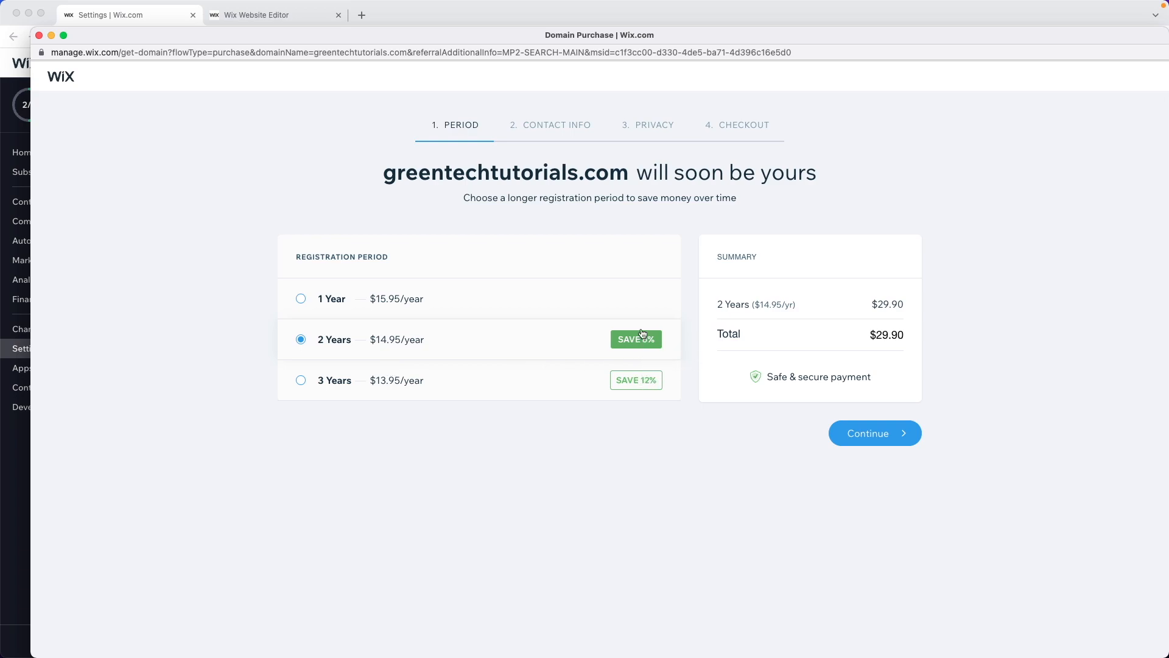
Confirm the 2-year registration at $29.90 and continue to contact info
{"action": "left_click", "coordinate": [867, 432]}
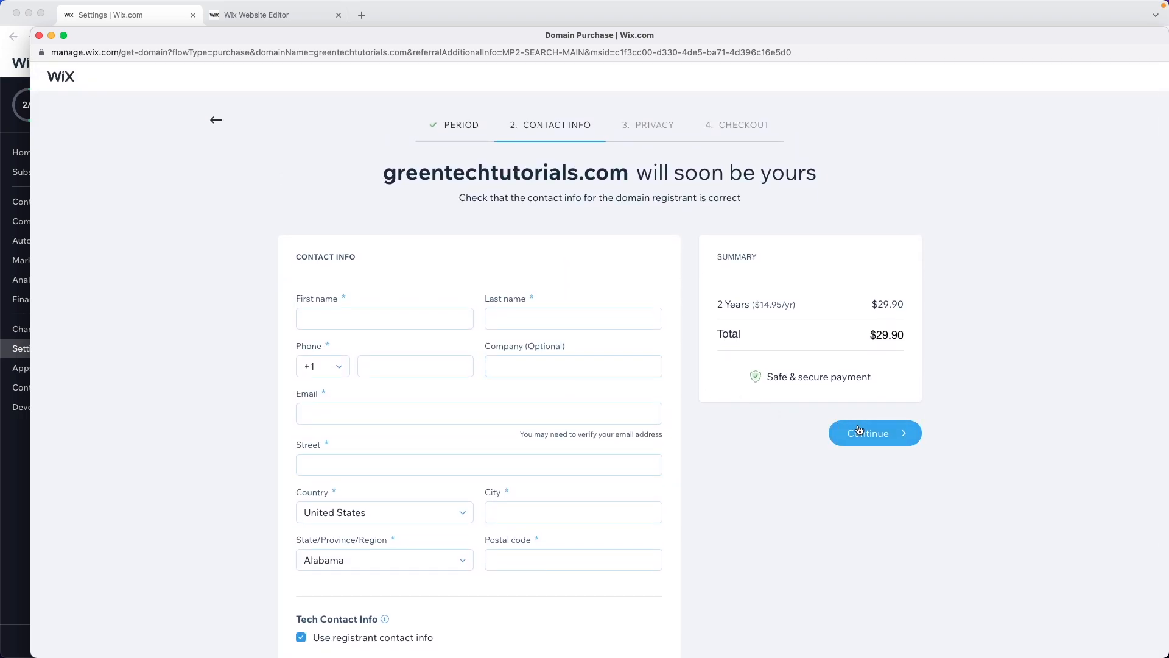
{"action": "mouse_move", "coordinate": [687, 341]}
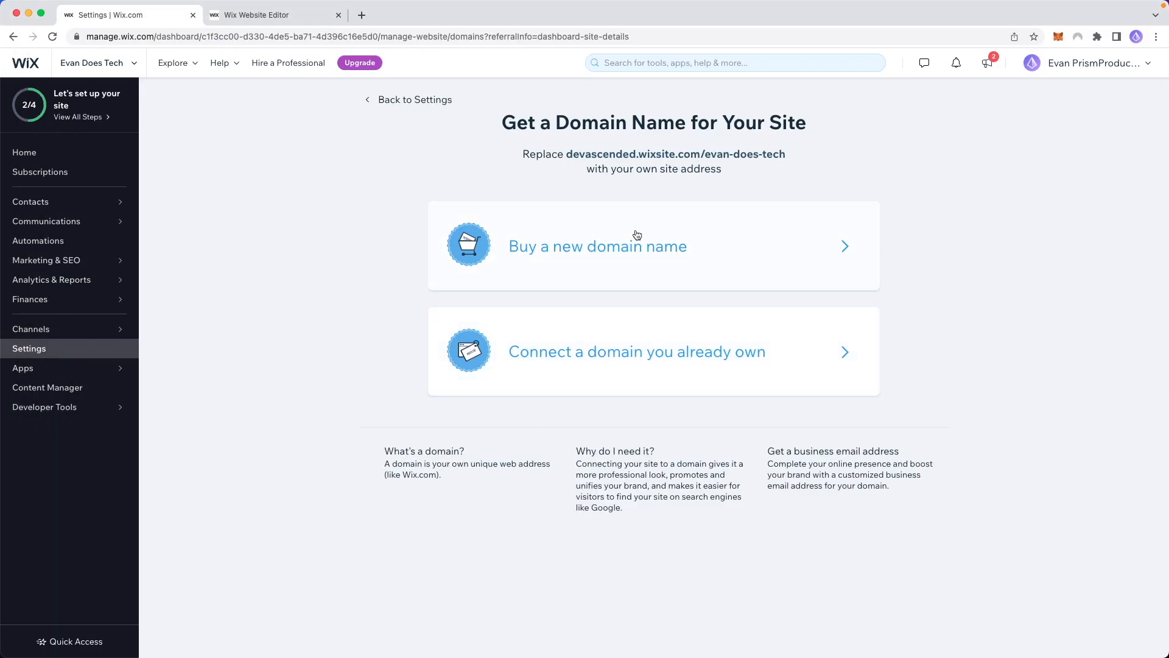
{"action": "mouse_move", "coordinate": [599, 363]}
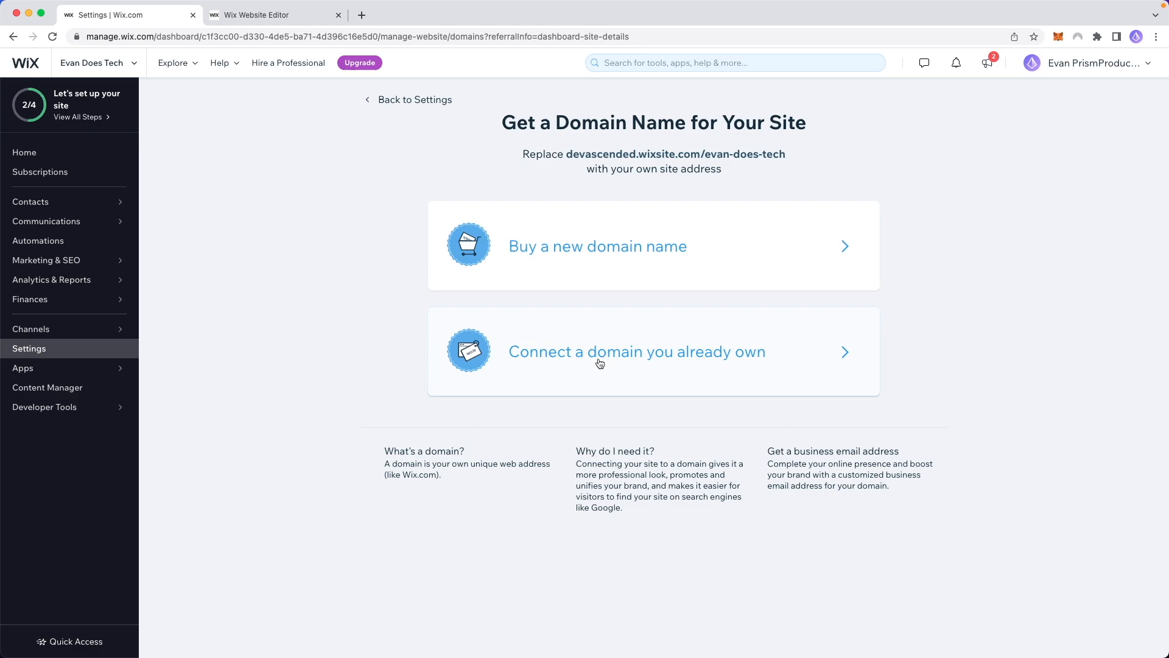
Choose 'Connect a domain you already own' on the domain page
{"action": "left_click", "coordinate": [636, 351]}
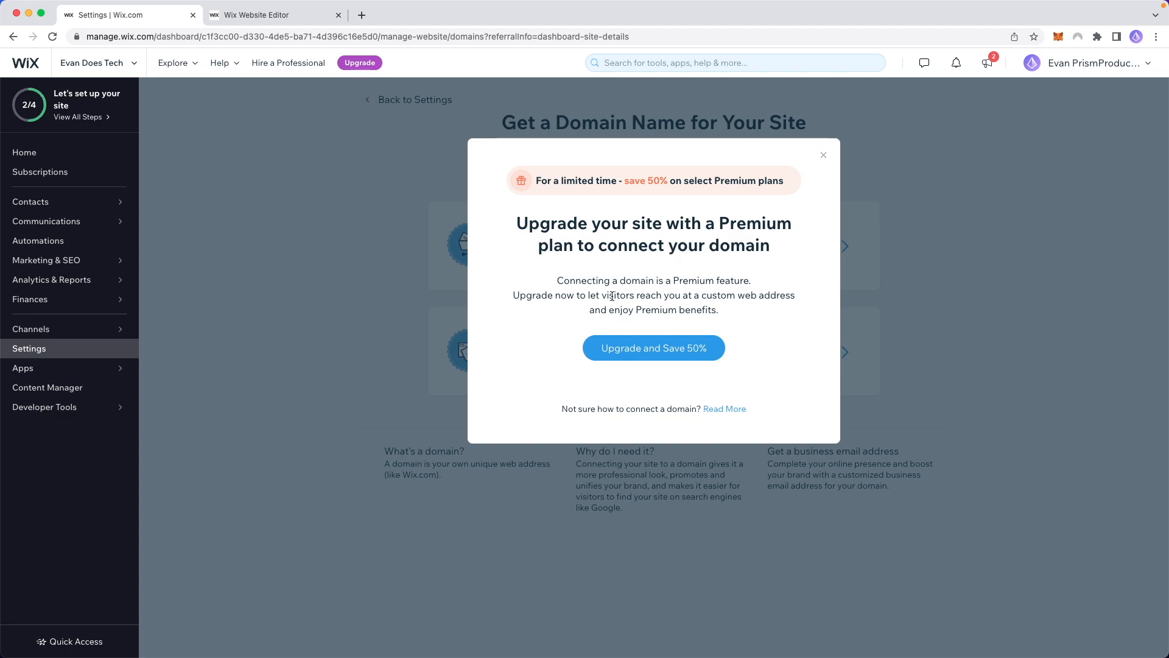
{"action": "mouse_move", "coordinate": [666, 283]}
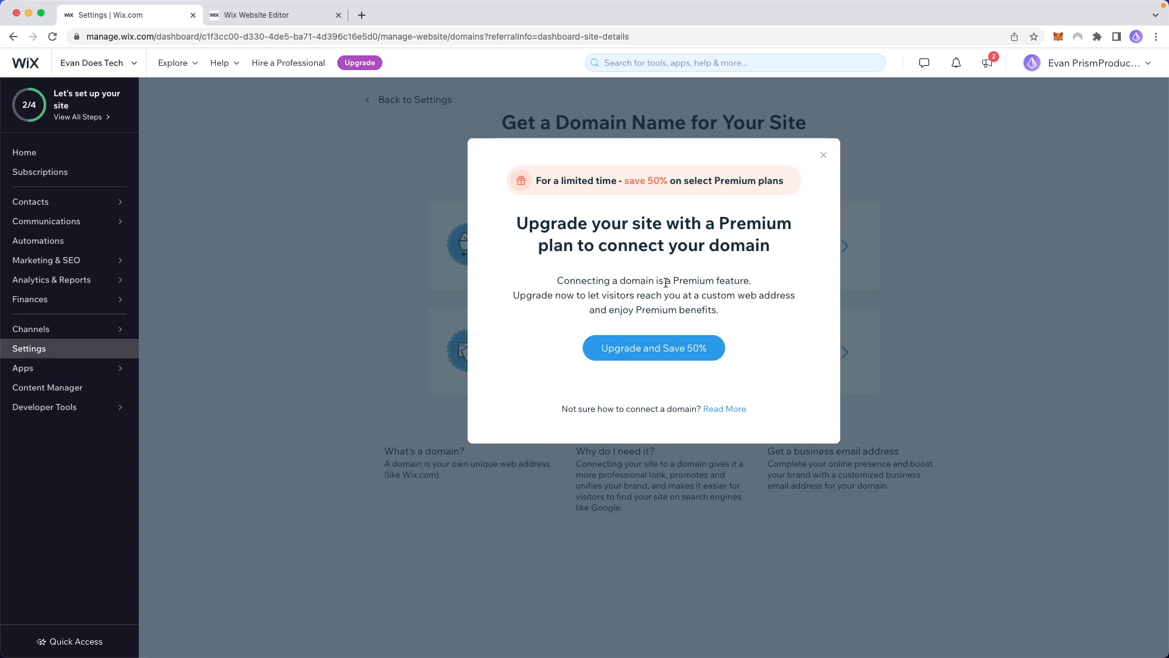
{"action": "mouse_move", "coordinate": [652, 347]}
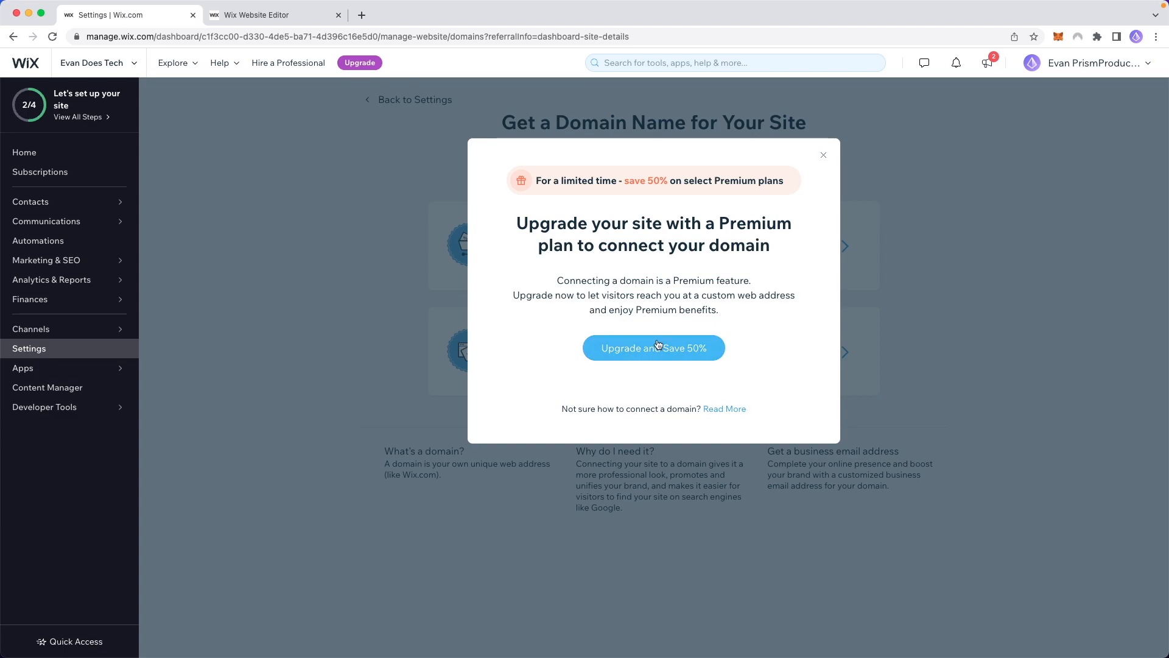
Pick 'Upgrade and Save 50%' to reach the Premium website plans page
{"action": "left_click", "coordinate": [653, 348]}
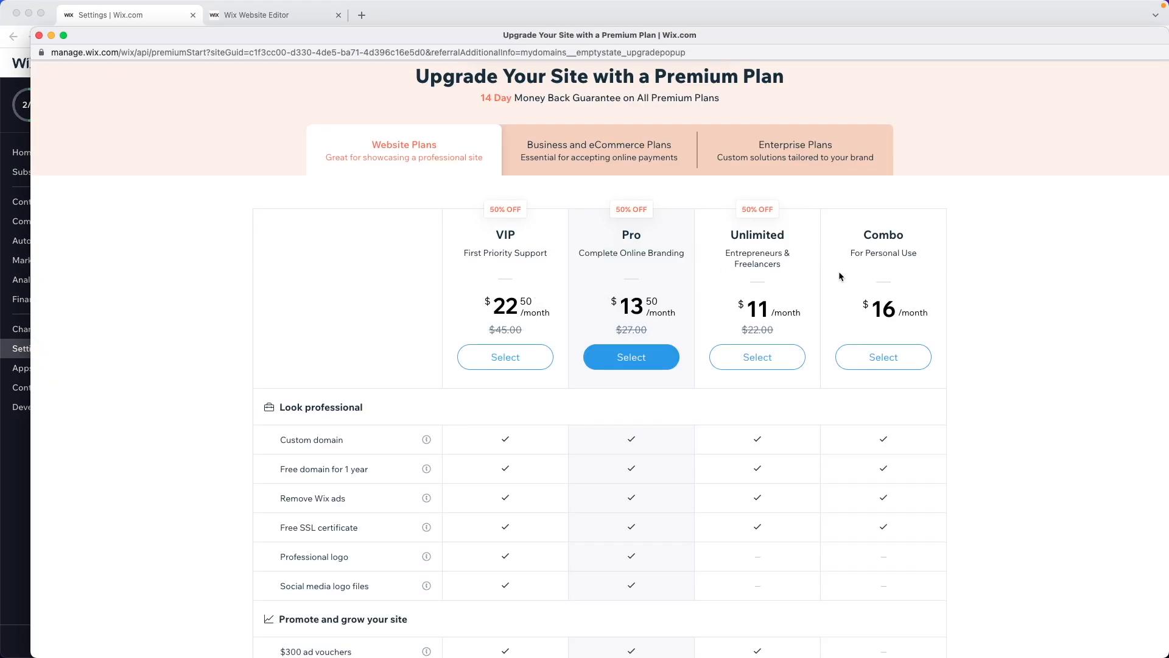
{"action": "mouse_move", "coordinate": [379, 415]}
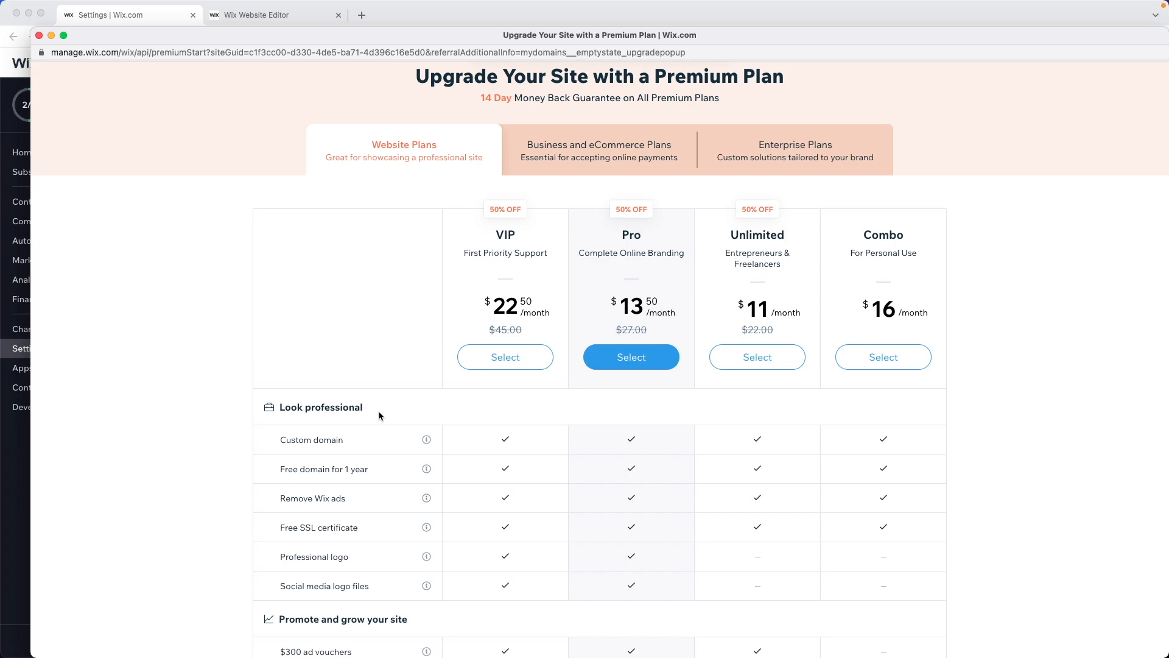
{"action": "scroll", "scroll_direction": "down", "scroll_amount": 3}
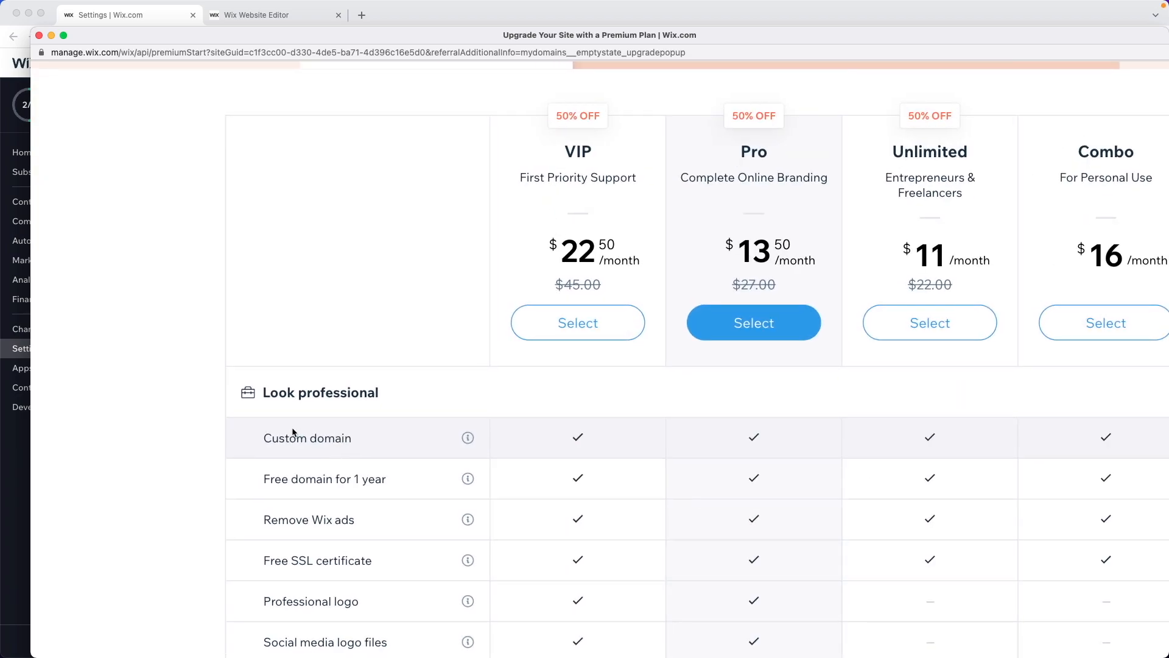